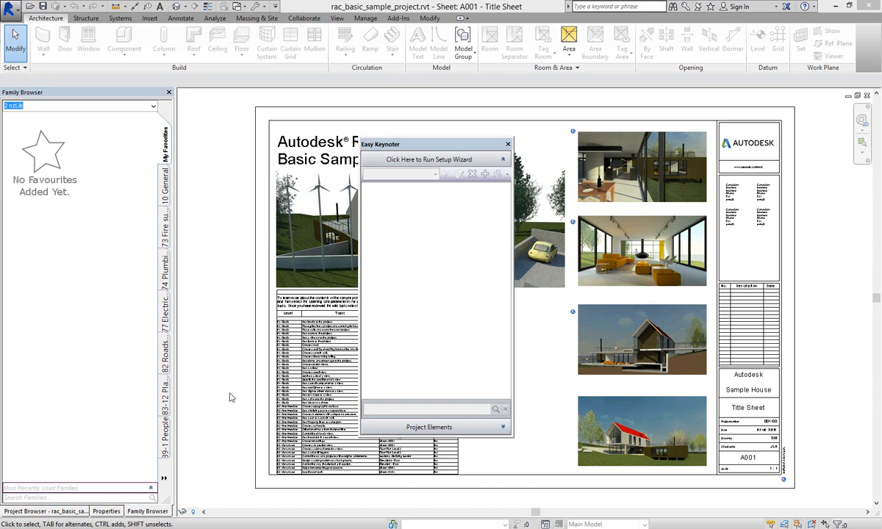
pyautogui.moveTo(444, 318)
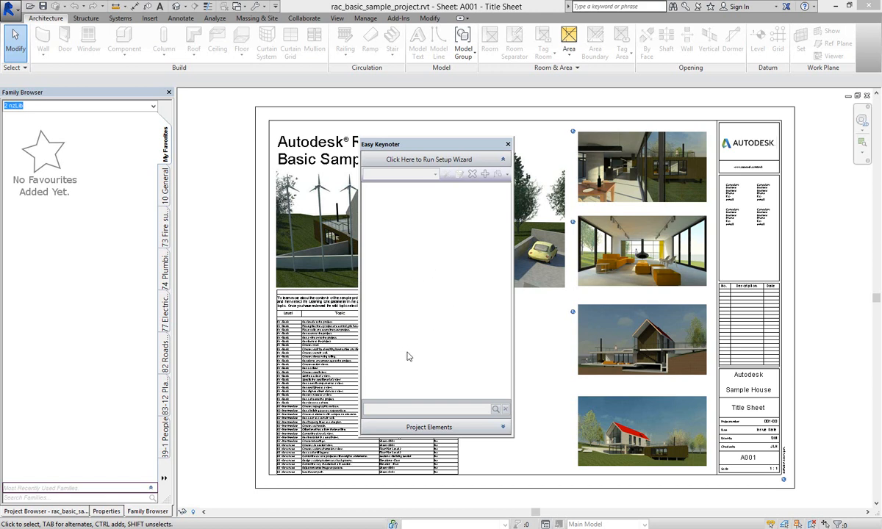
pyautogui.moveTo(433, 249)
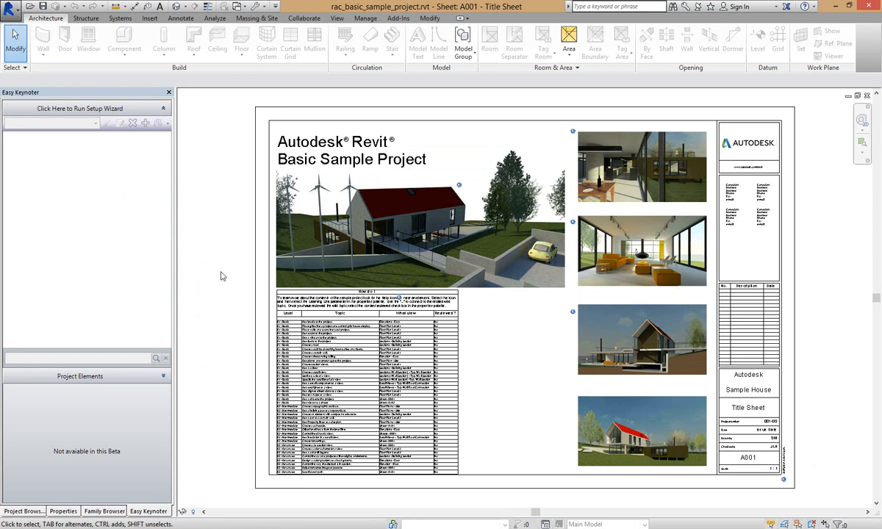
pyautogui.moveTo(136, 246)
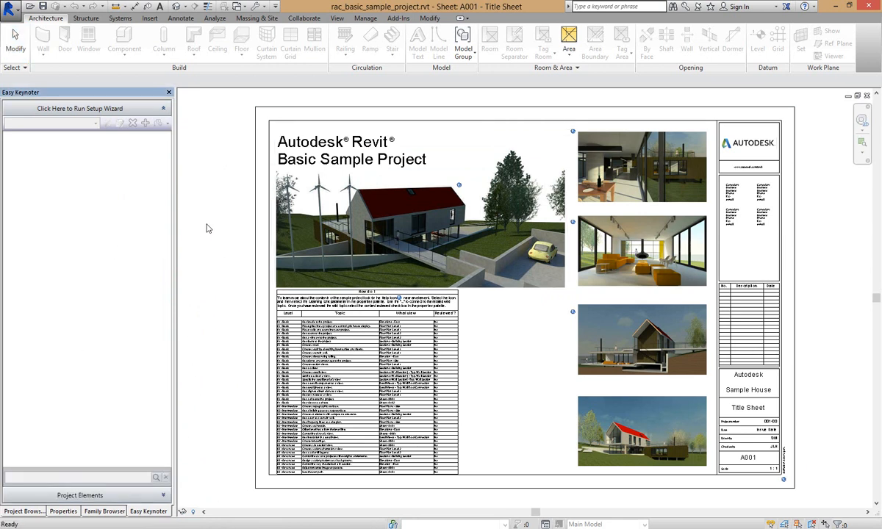
pyautogui.moveTo(88, 361)
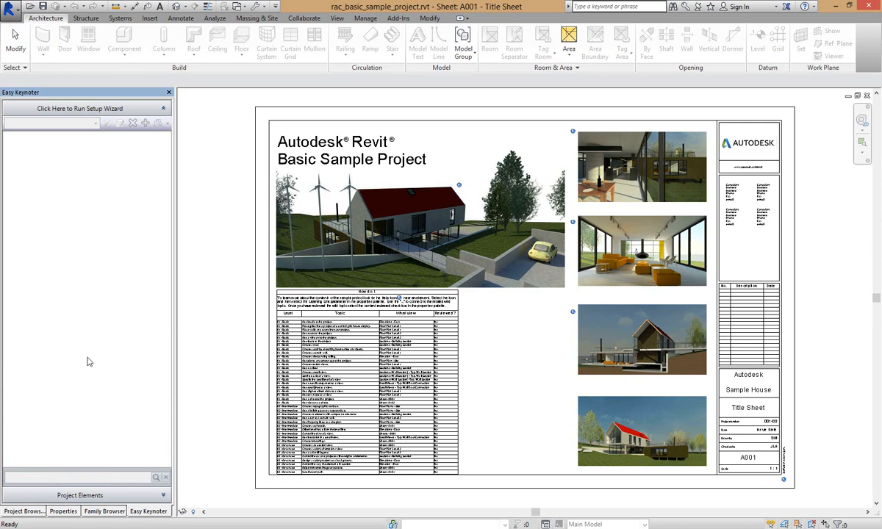
pyautogui.moveTo(56, 302)
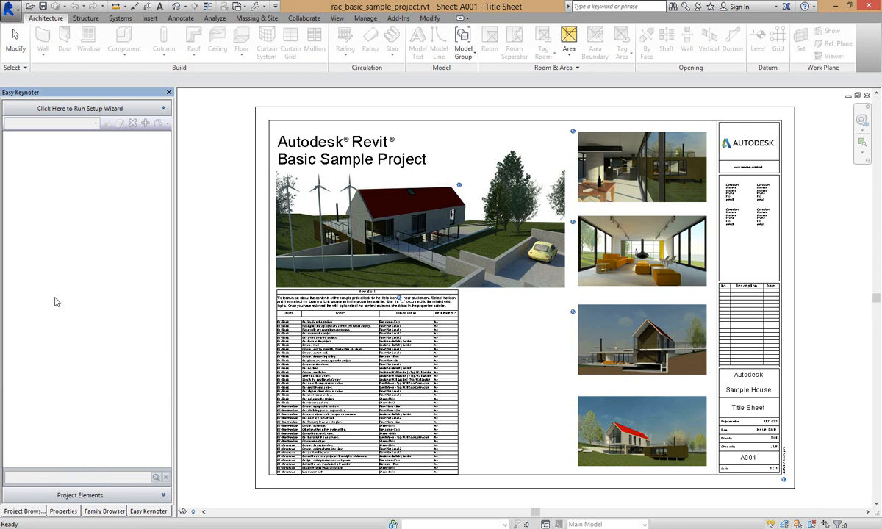
pyautogui.moveTo(216, 289)
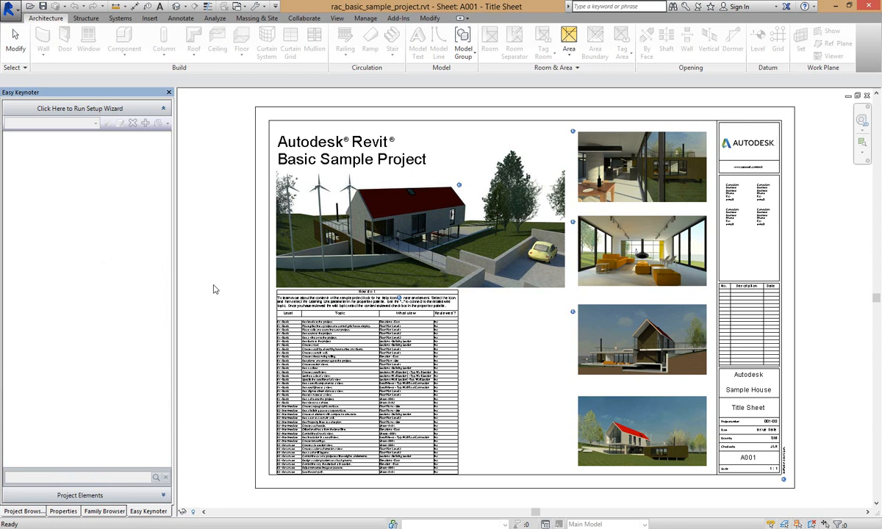
pyautogui.moveTo(228, 286)
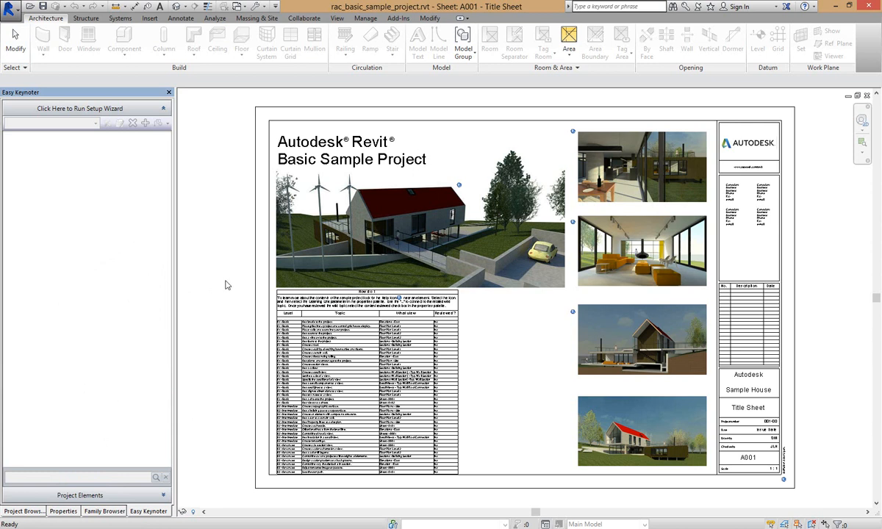
pyautogui.moveTo(235, 304)
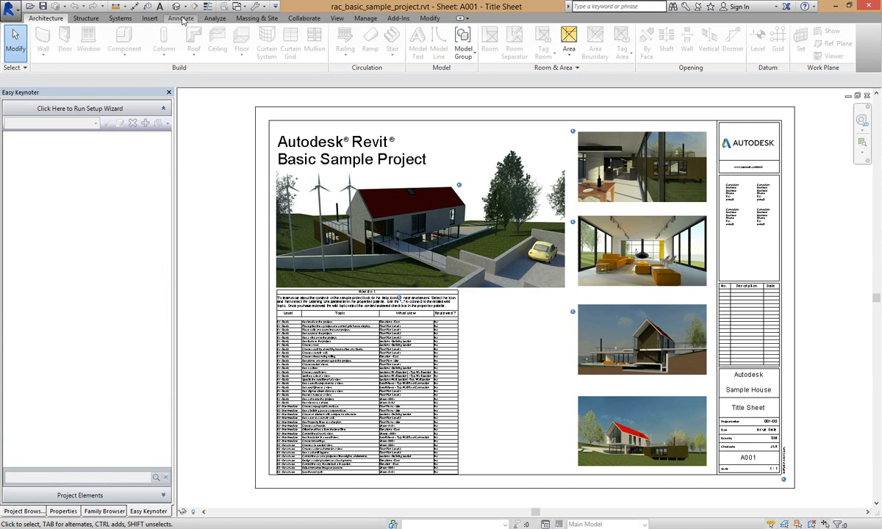
# Check the keynote table file location in Annotate's Keynoting Settings, then close the dialog.
pyautogui.click(663, 45)
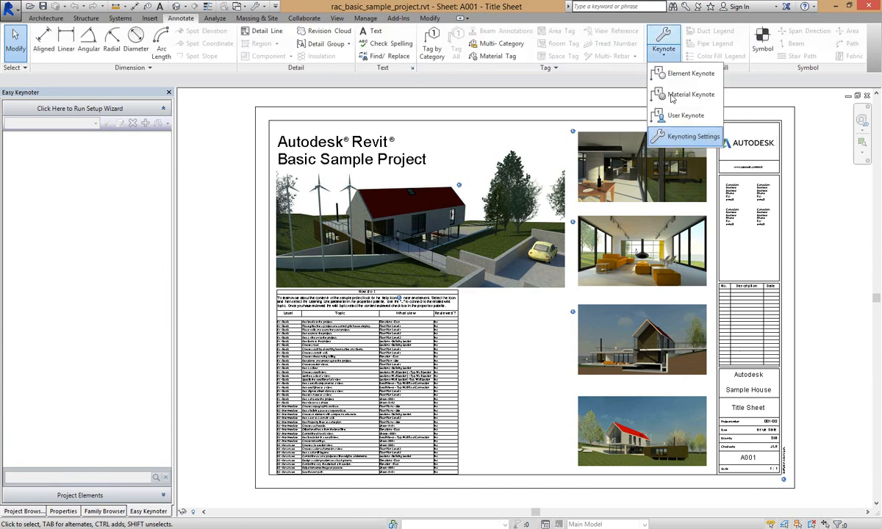
pyautogui.click(690, 137)
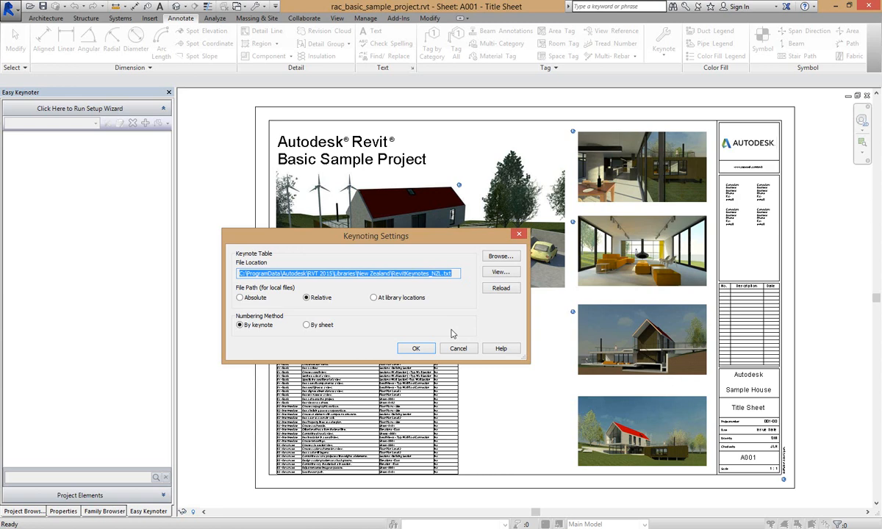
pyautogui.click(416, 347)
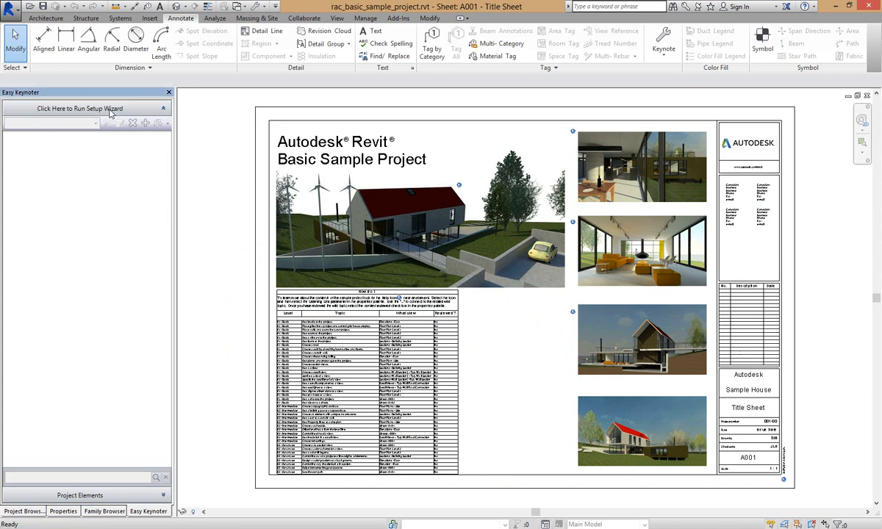
# Run the Easy Keynoter setup wizard and set the EasyKN desktop folder as the database location.
pyautogui.click(79, 108)
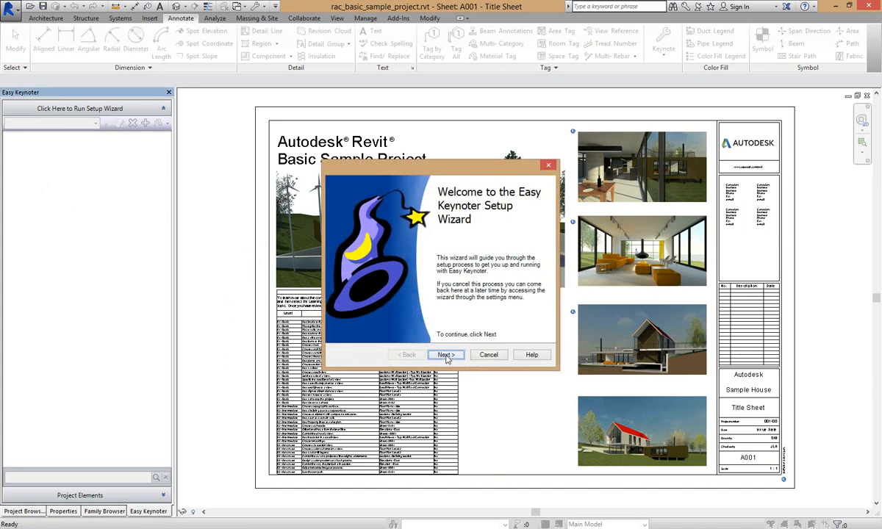
pyautogui.click(445, 355)
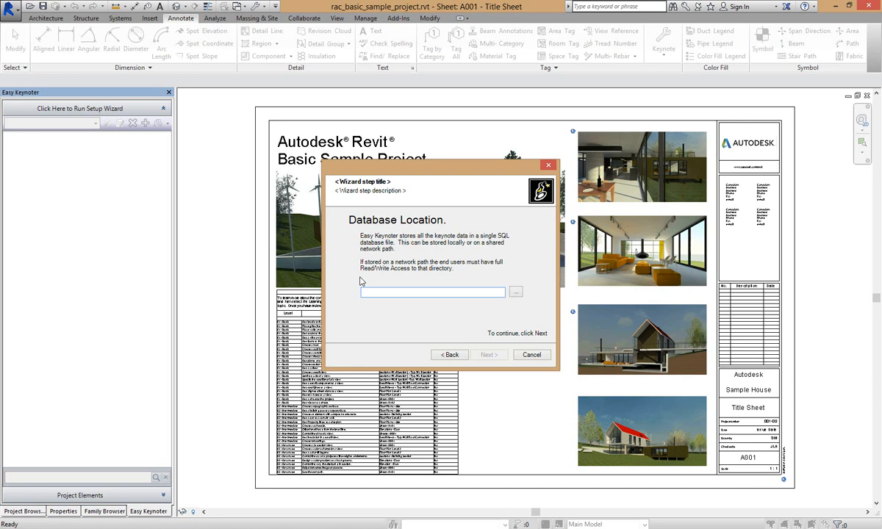
pyautogui.moveTo(376, 268)
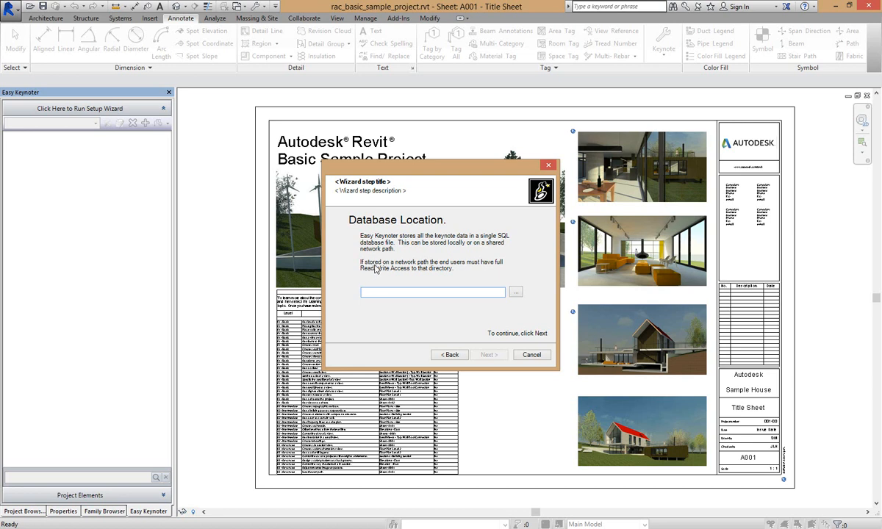
pyautogui.click(517, 292)
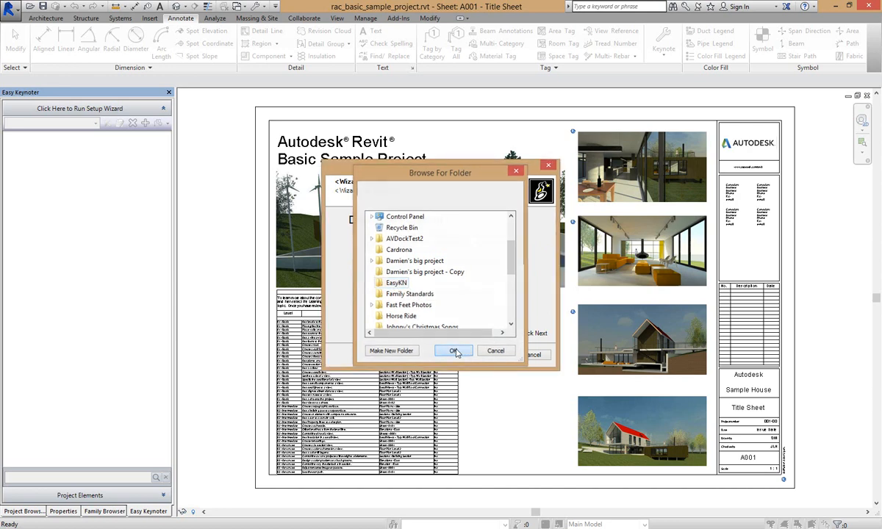
pyautogui.click(454, 351)
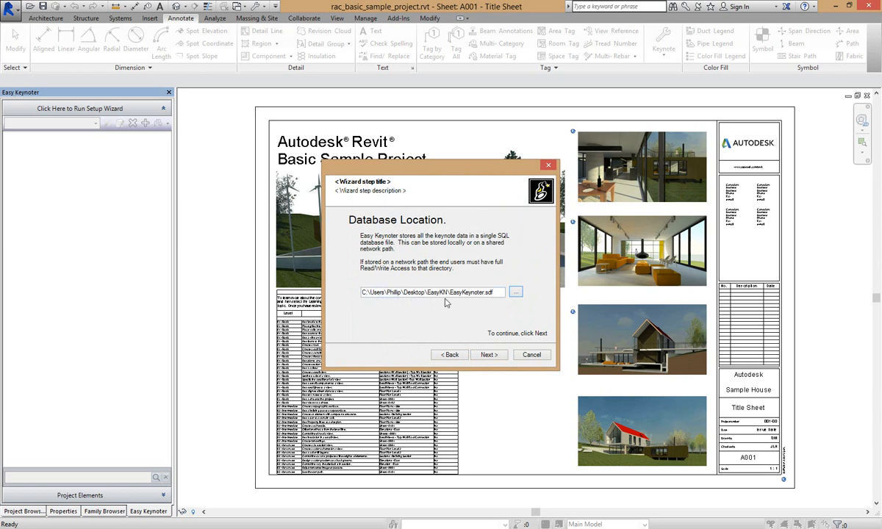
pyautogui.moveTo(450, 311)
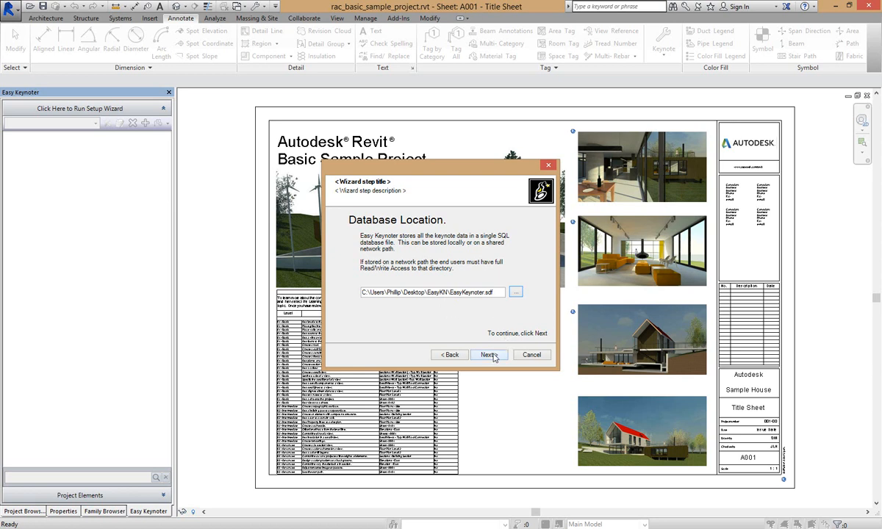
# Name the default keynote project 'MasterKeynote Project' and continue to the import step.
pyautogui.click(488, 355)
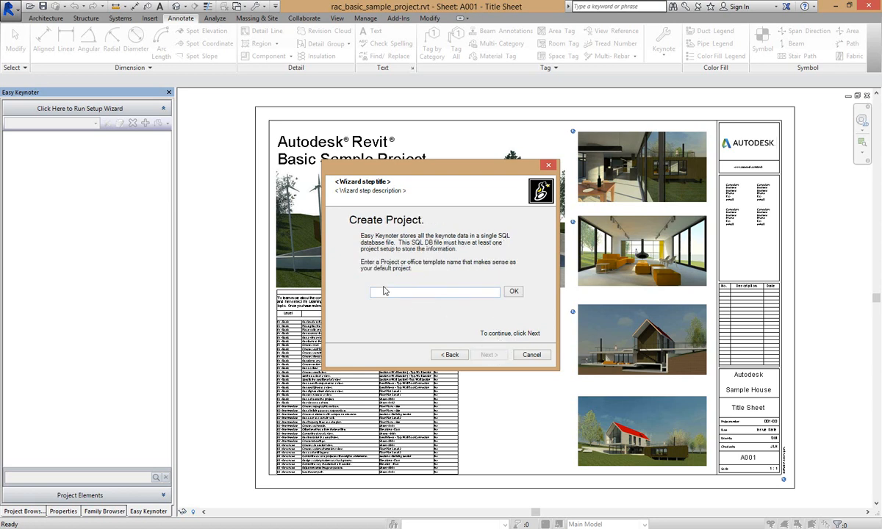
pyautogui.click(433, 291)
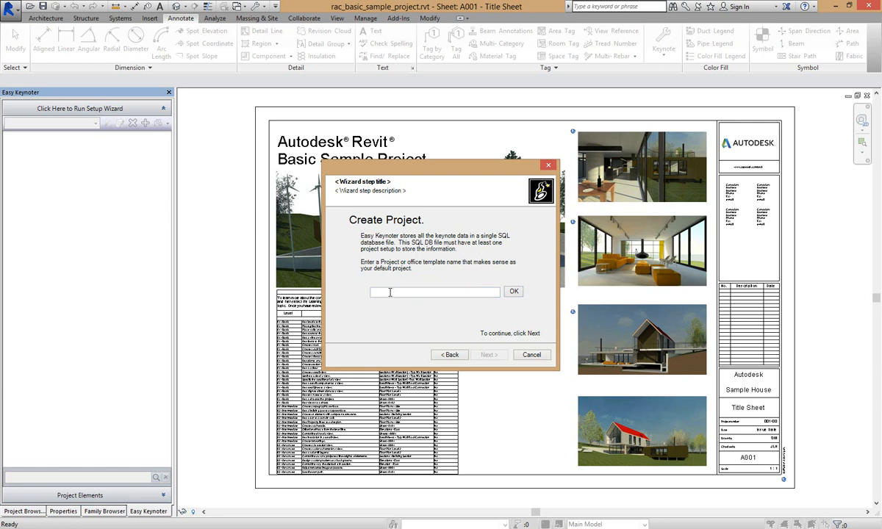
pyautogui.click(435, 292)
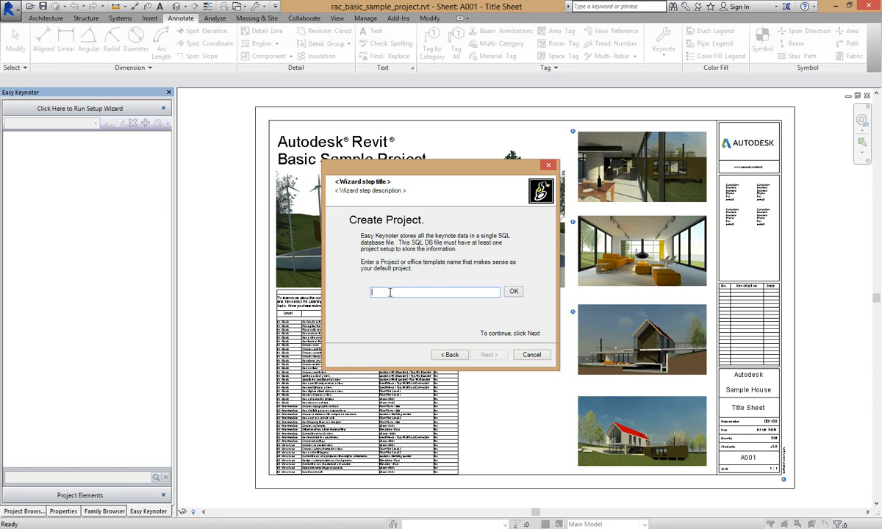
pyautogui.write('De')
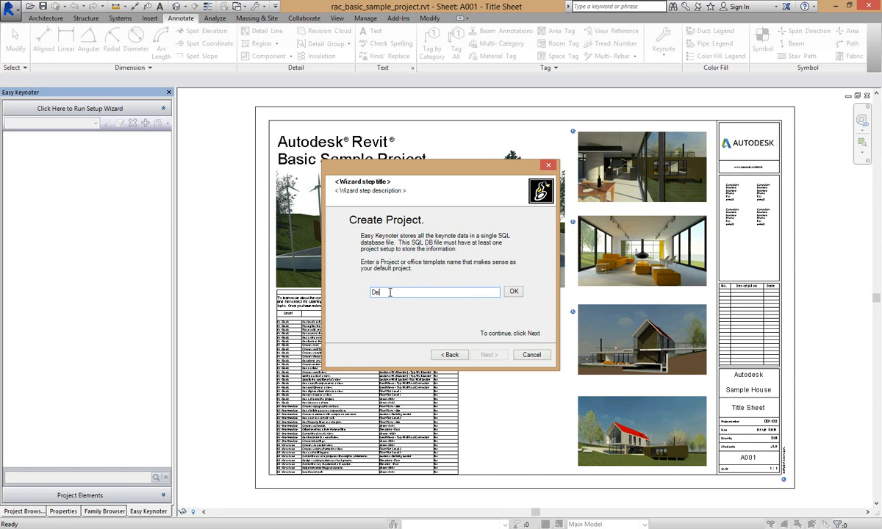
pyautogui.write('Master')
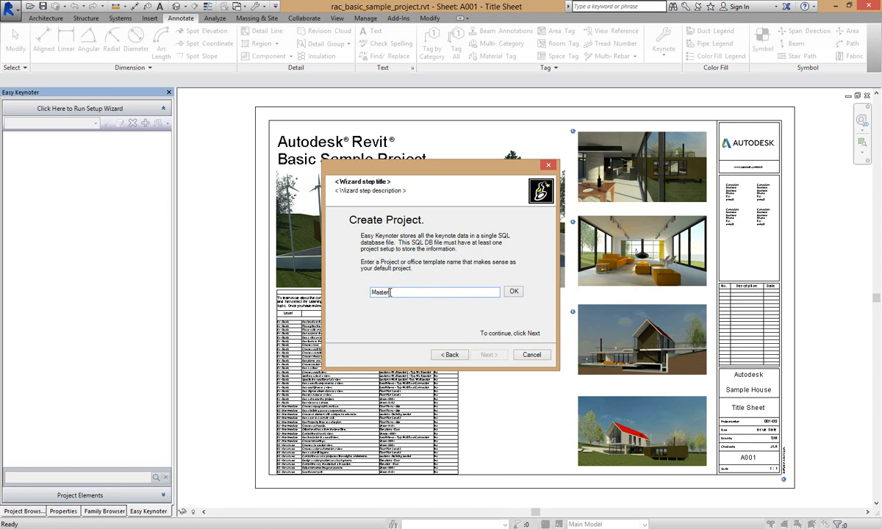
pyautogui.write('Keynote Project')
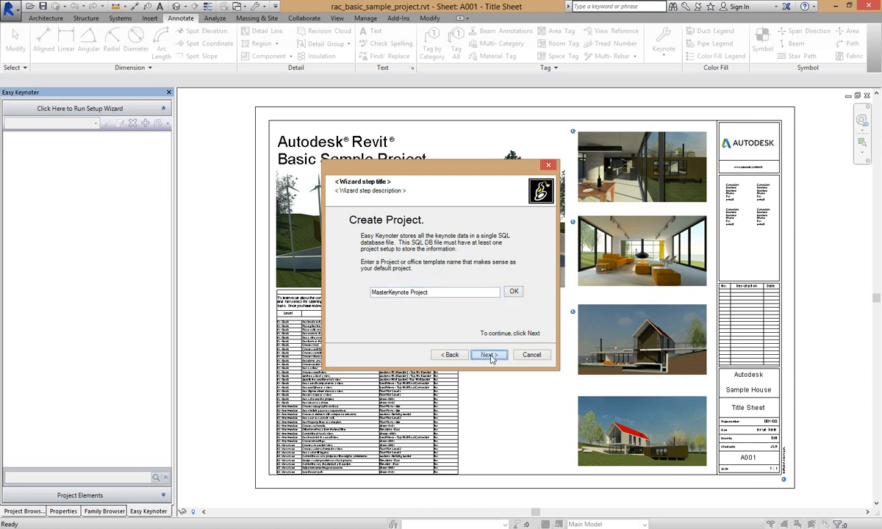
pyautogui.click(488, 355)
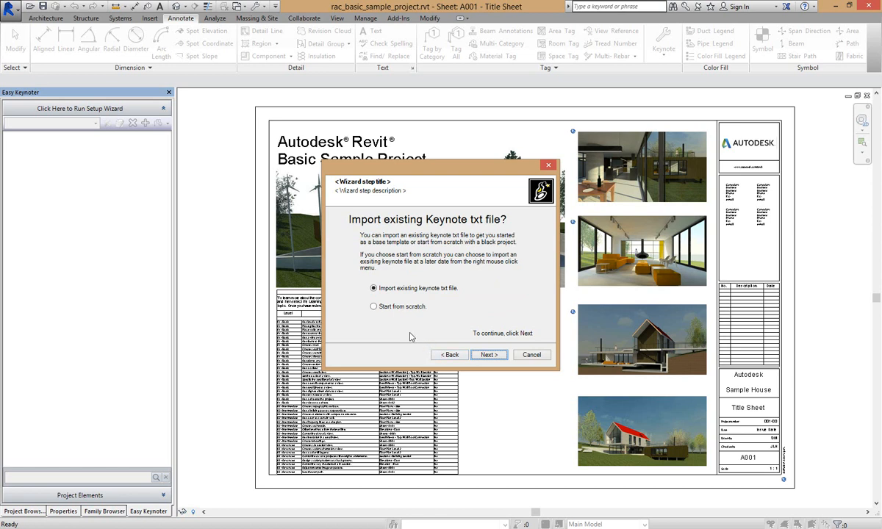
pyautogui.moveTo(412, 336)
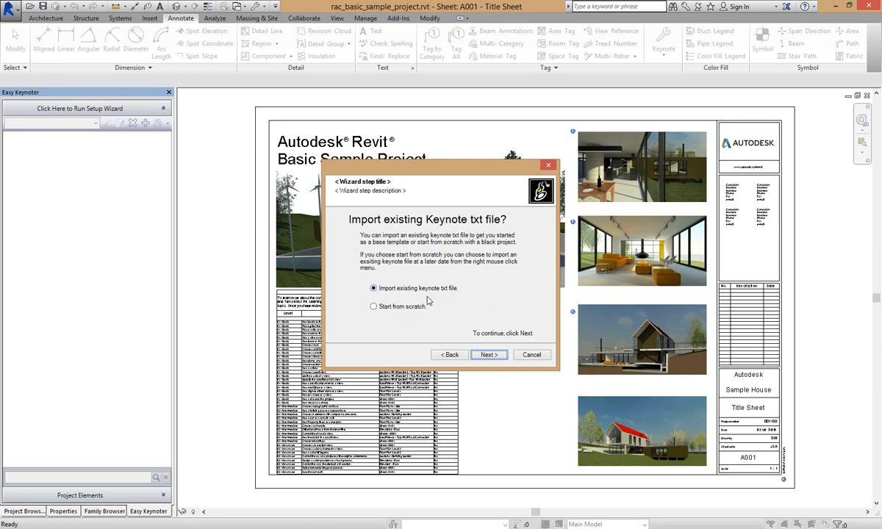
# Import JasmaxKeynotes_March2012.txt from Documents and finish the Easy Keynoter setup.
pyautogui.click(489, 354)
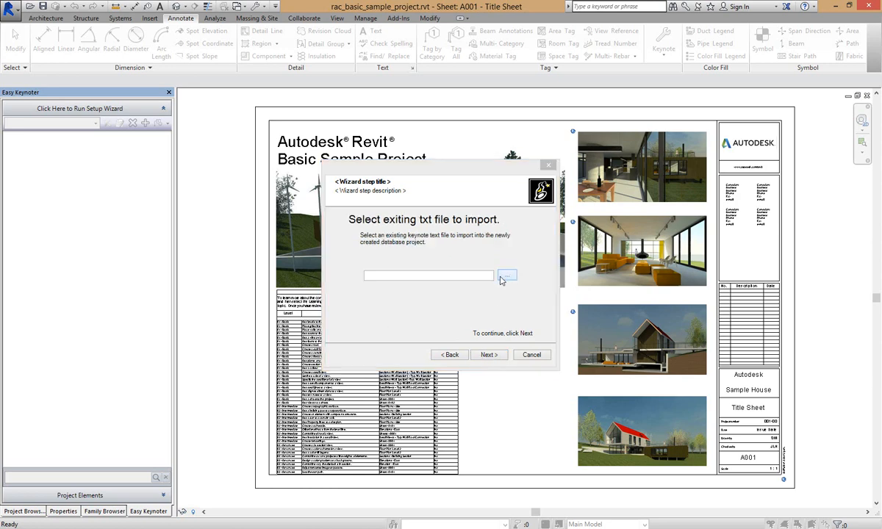
pyautogui.click(508, 275)
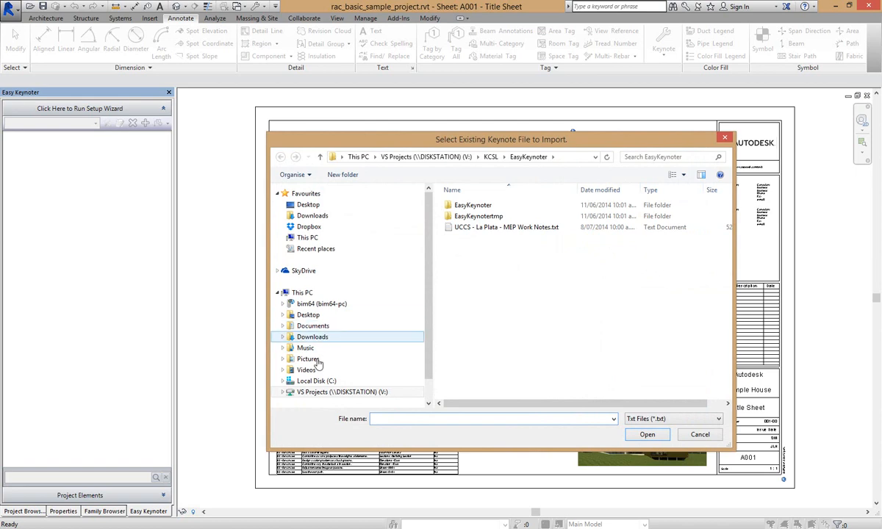
pyautogui.click(314, 325)
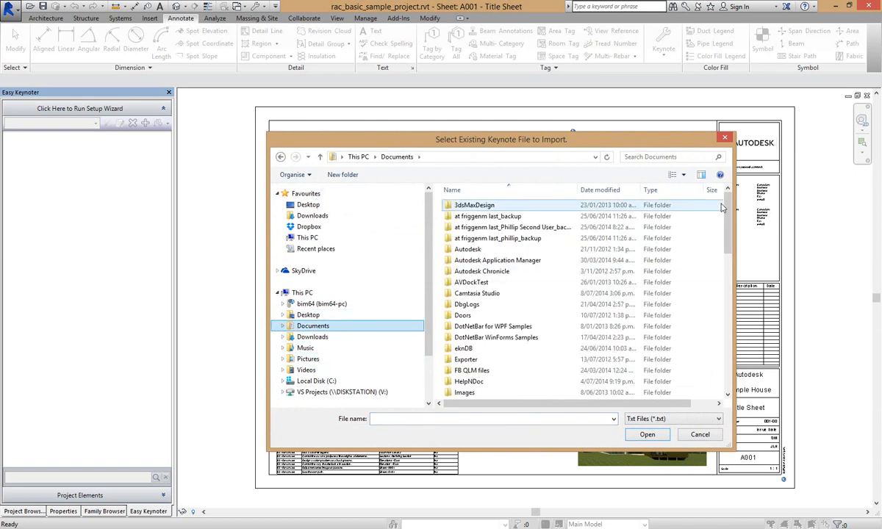
pyautogui.scroll(-3)
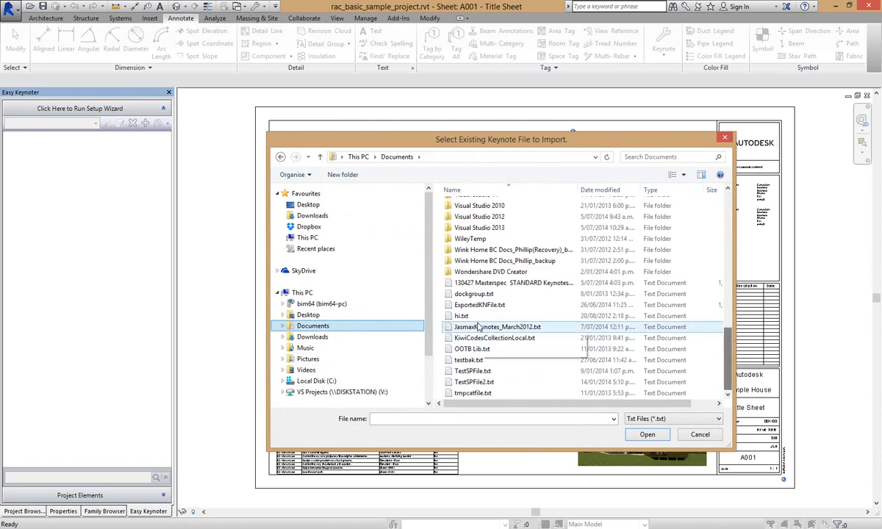
pyautogui.click(498, 327)
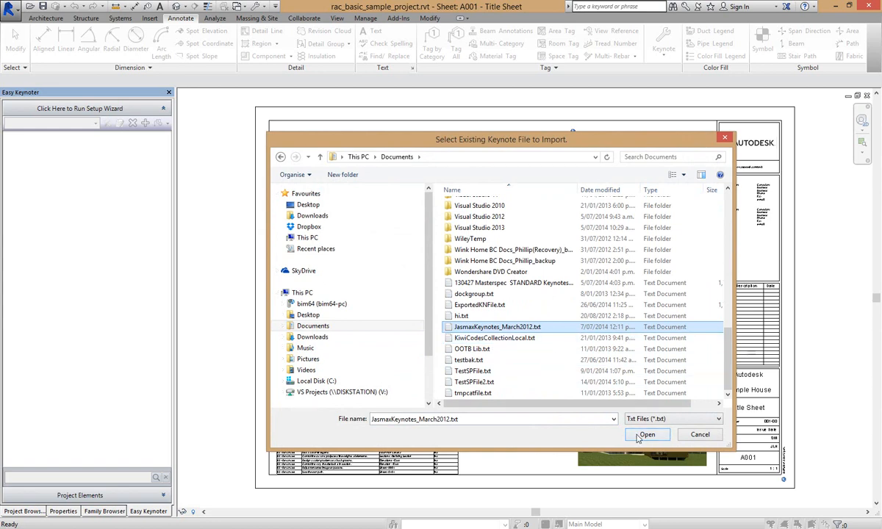
pyautogui.click(647, 434)
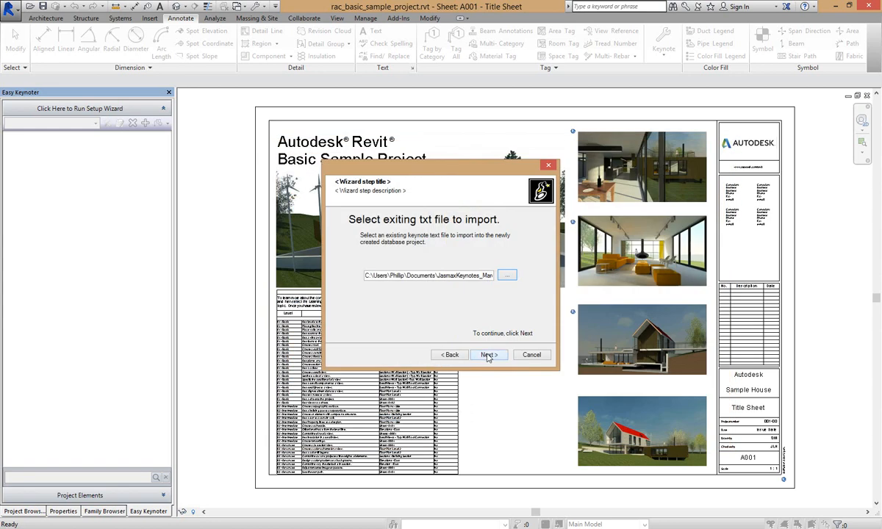
pyautogui.click(487, 355)
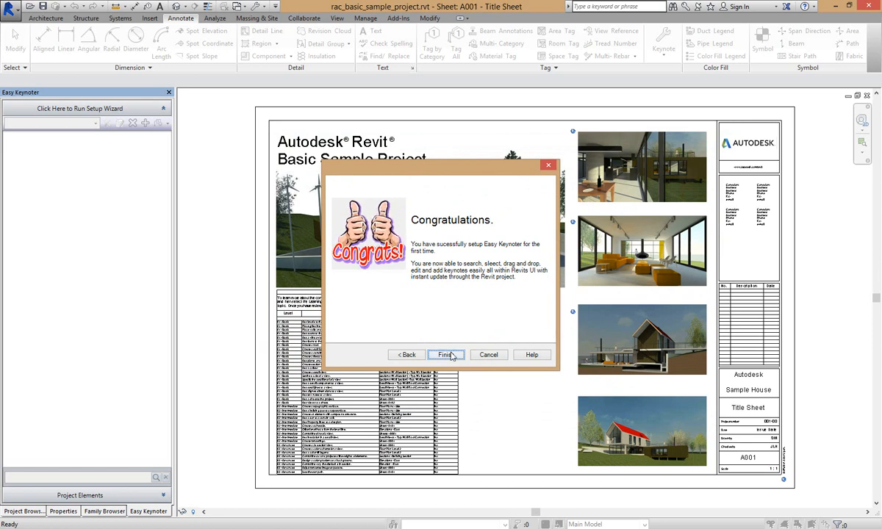
pyautogui.click(445, 355)
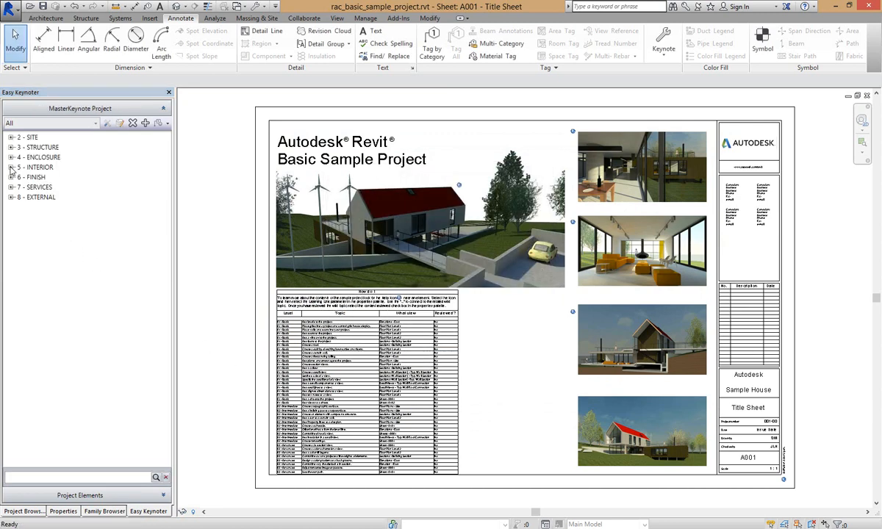
pyautogui.moveTo(35, 180)
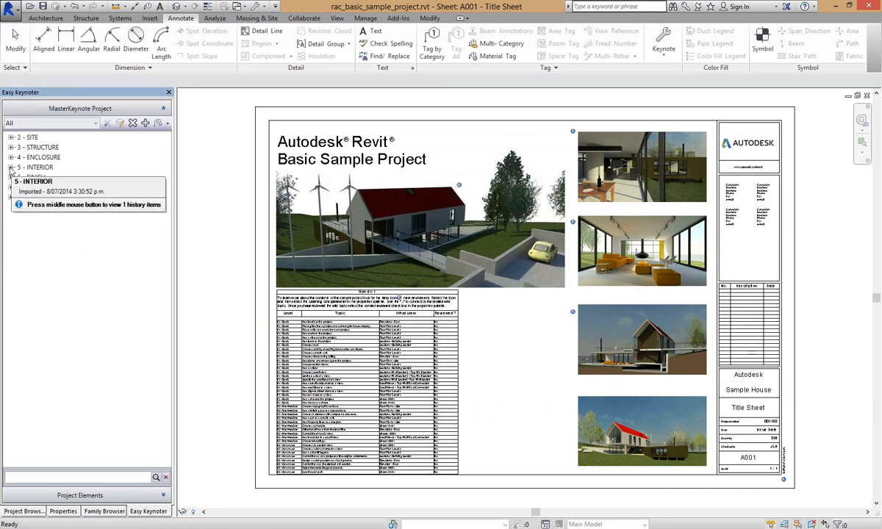
# Expand 5 - INTERIOR to show subcategories 51 LININGS & TRIMS through 58 SIGNS & FEATURES.
pyautogui.click(13, 166)
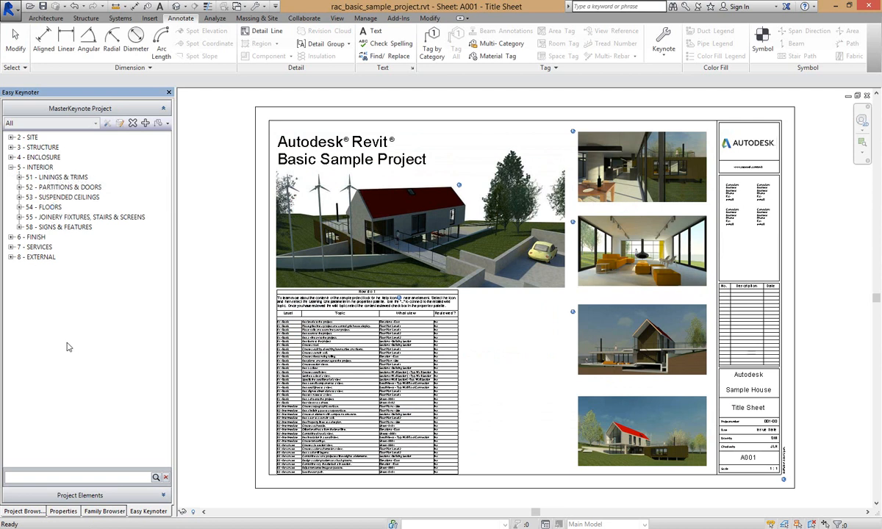
pyautogui.moveTo(47, 261)
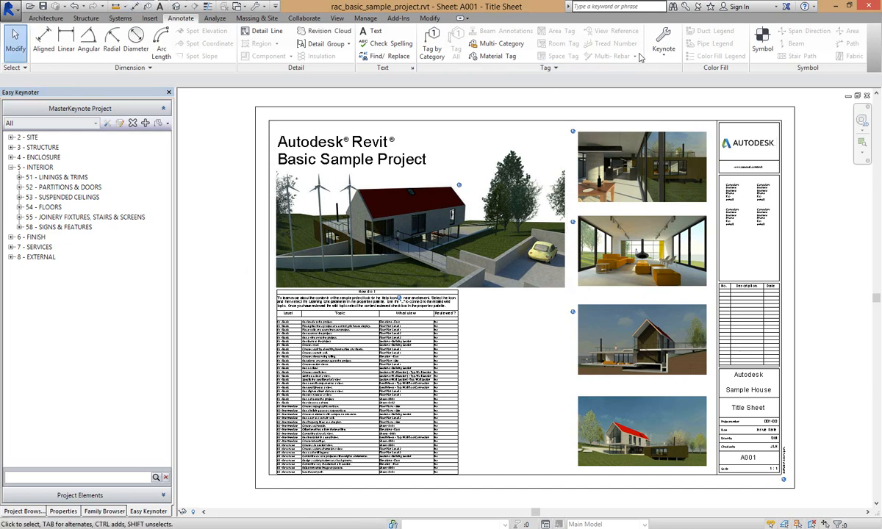
pyautogui.click(663, 41)
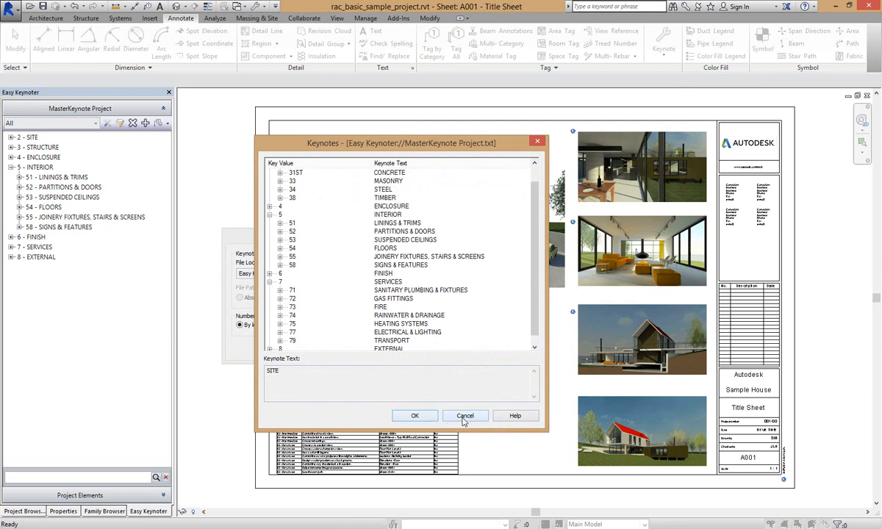
# Cancel Revit's keynote list showing the MasterKeynote Project entries.
pyautogui.click(465, 416)
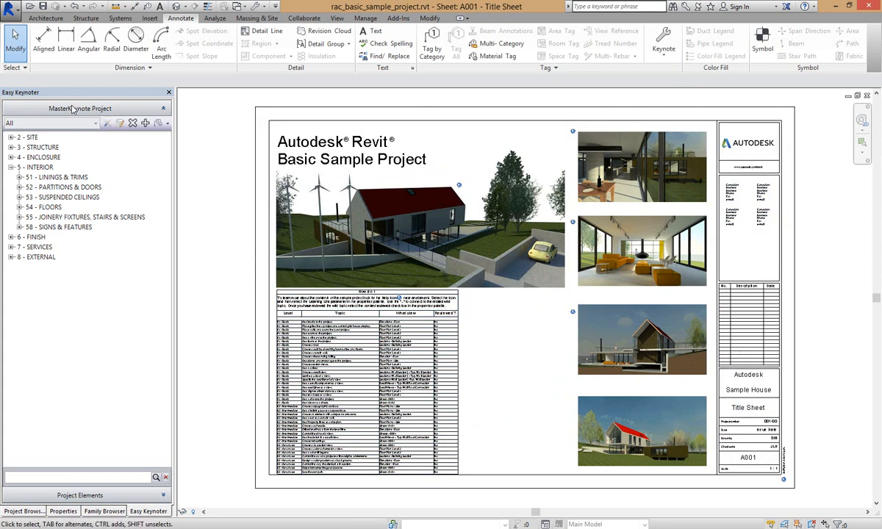
pyautogui.moveTo(63, 226)
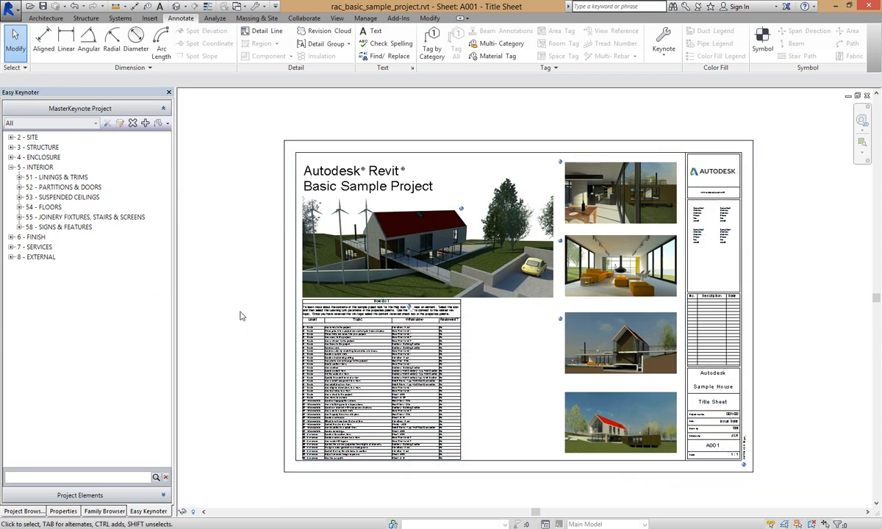
pyautogui.moveTo(239, 314)
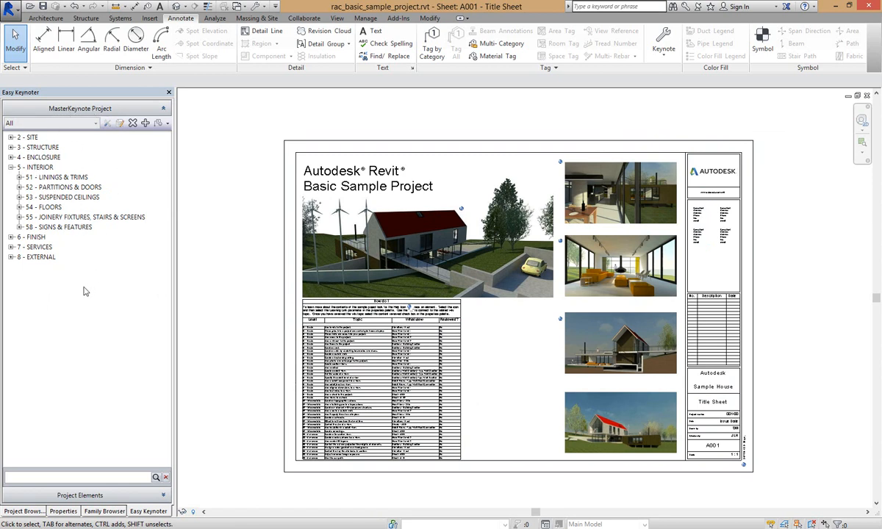
pyautogui.moveTo(37, 293)
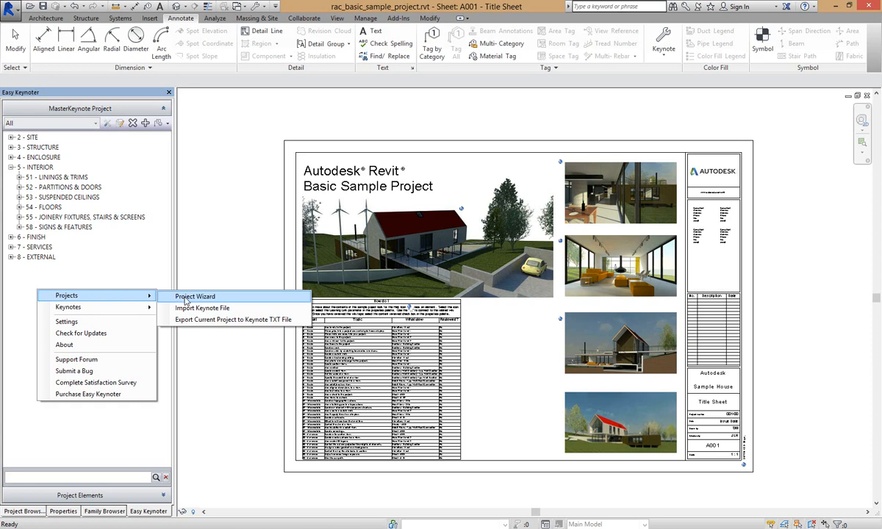
# Use the Project Wizard to copy MasterKeynote Project into a new project named 'Demostration'.
pyautogui.click(195, 296)
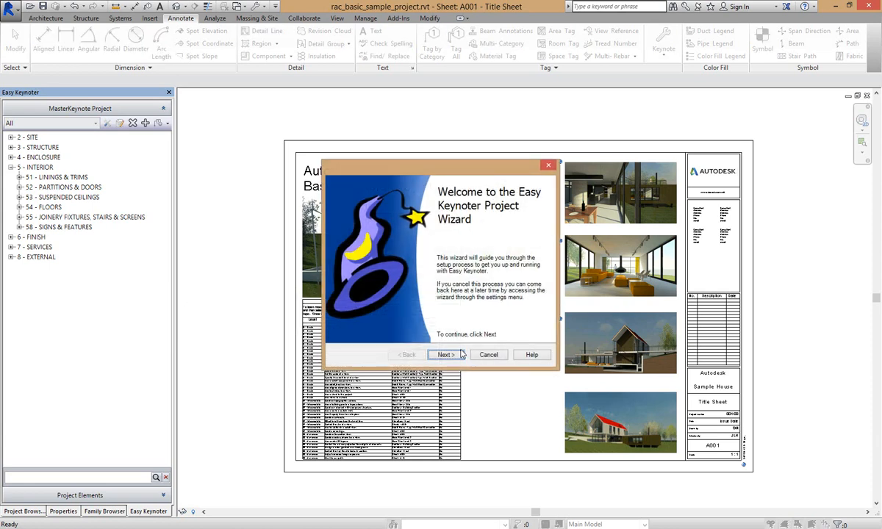
pyautogui.click(445, 354)
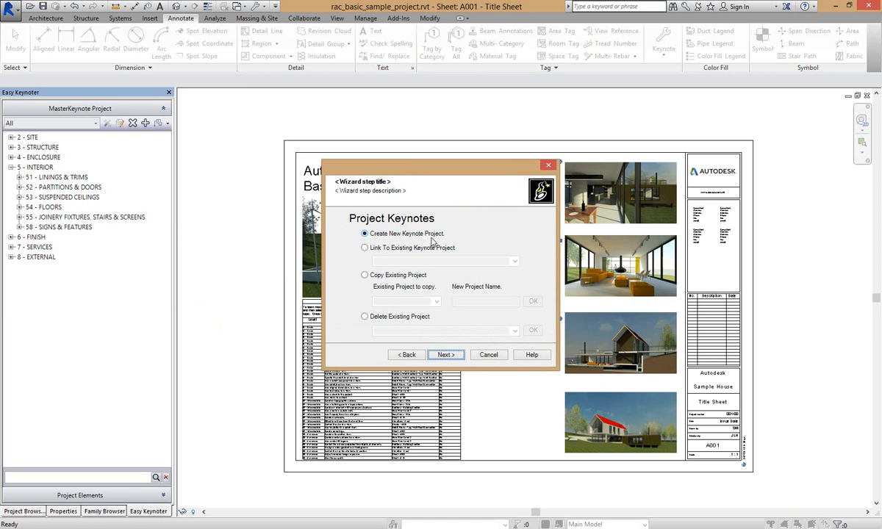
pyautogui.moveTo(449, 258)
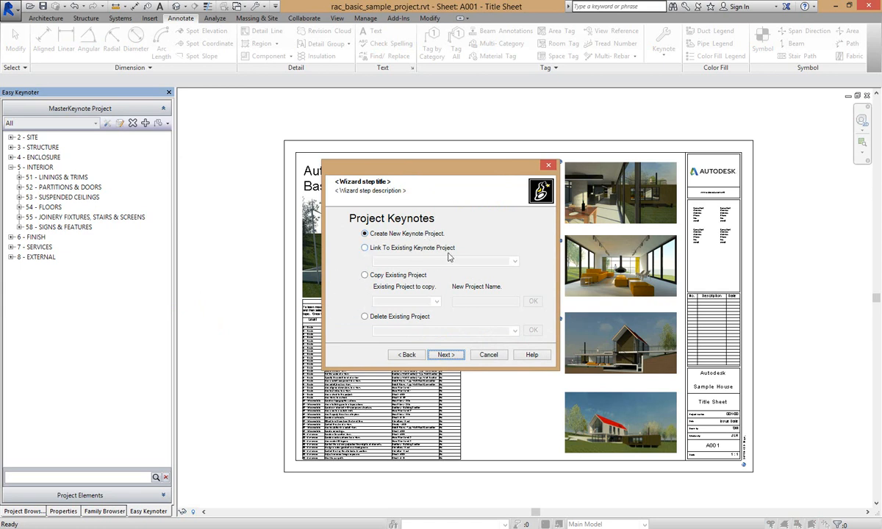
pyautogui.moveTo(380, 297)
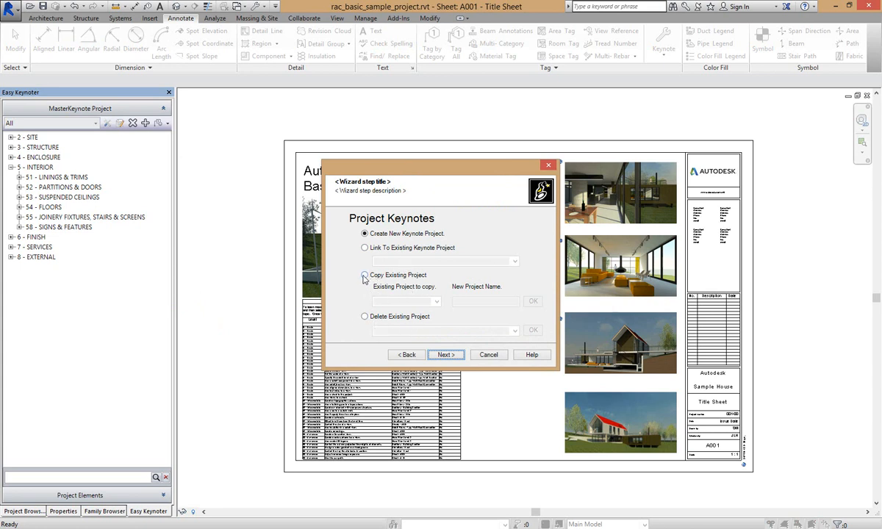
pyautogui.click(365, 275)
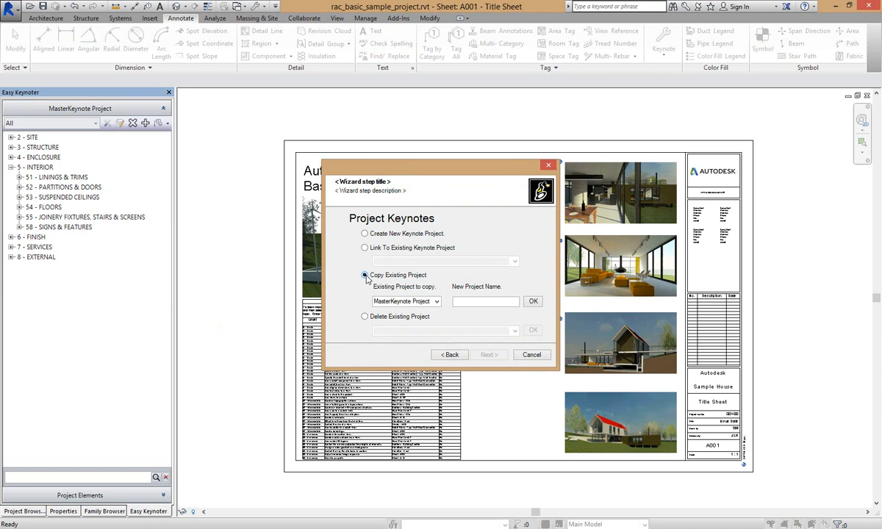
pyautogui.click(437, 301)
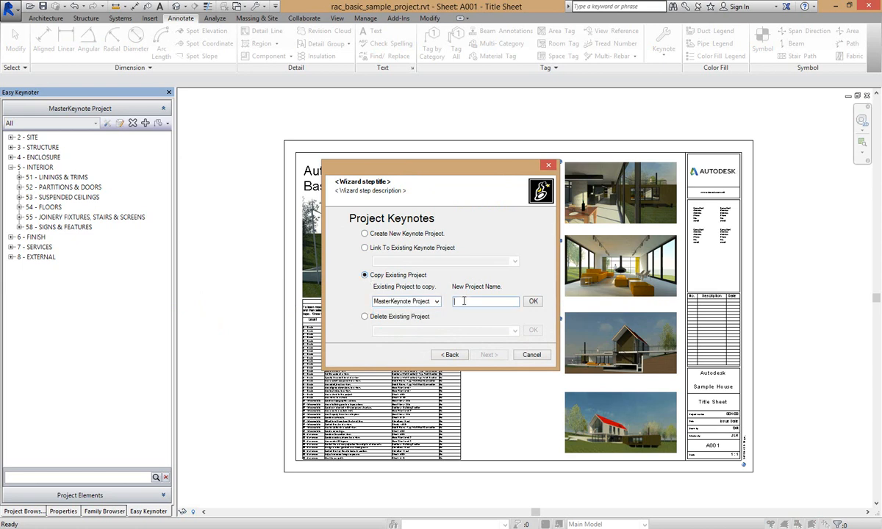
pyautogui.write('Demonstration')
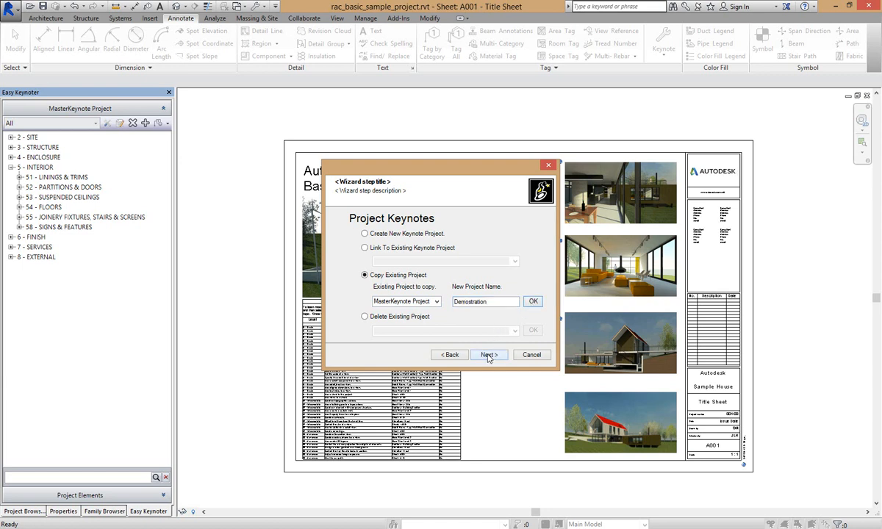
pyautogui.click(488, 354)
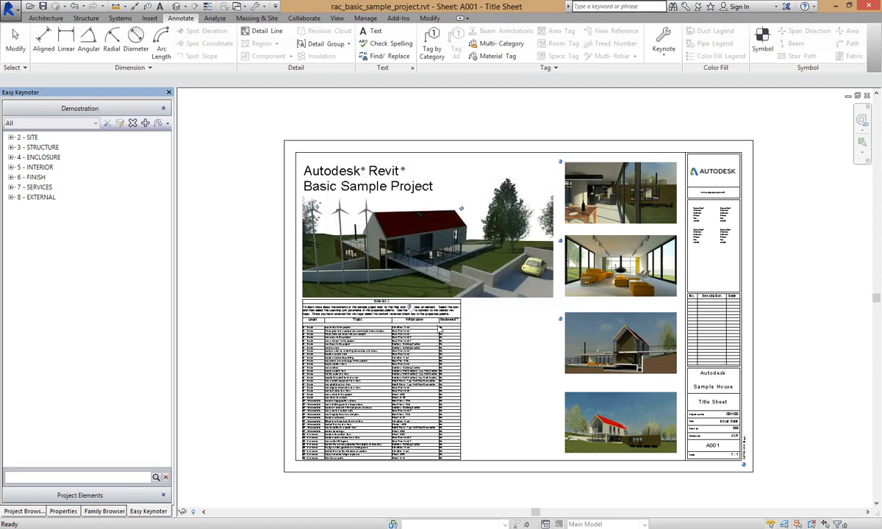
pyautogui.click(15, 41)
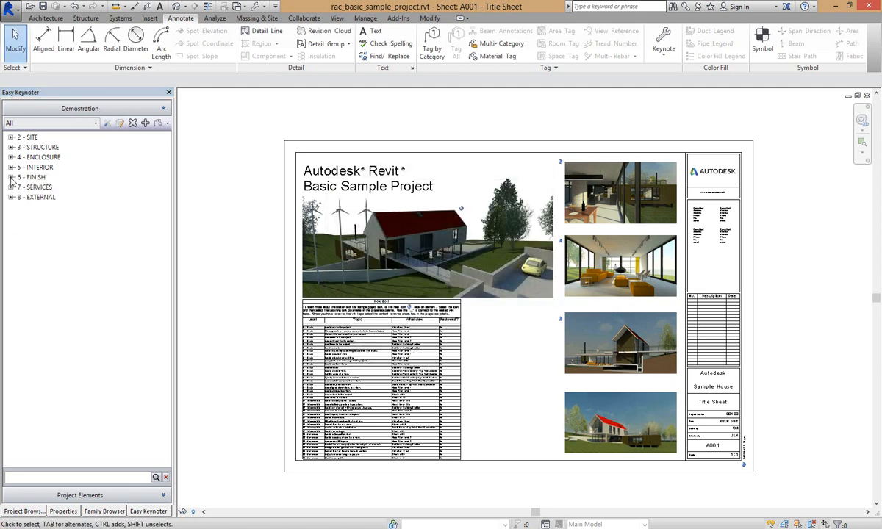
pyautogui.moveTo(33, 177)
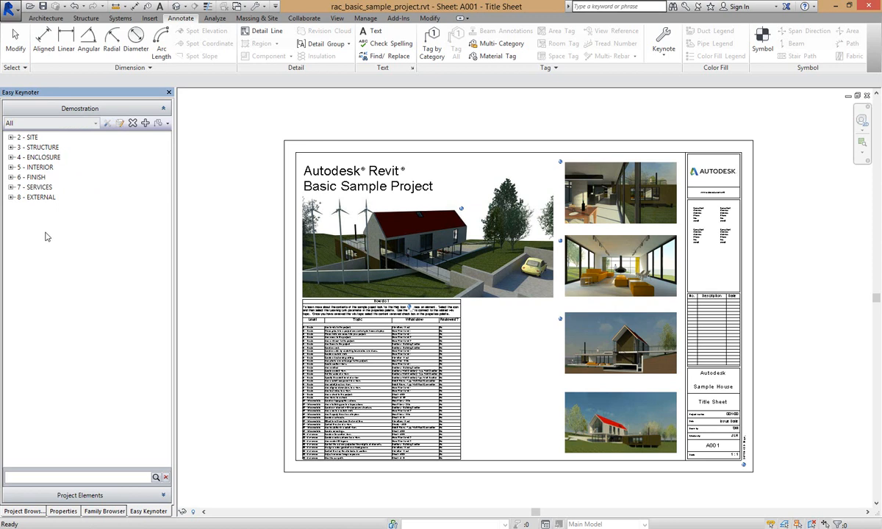
pyautogui.moveTo(63, 283)
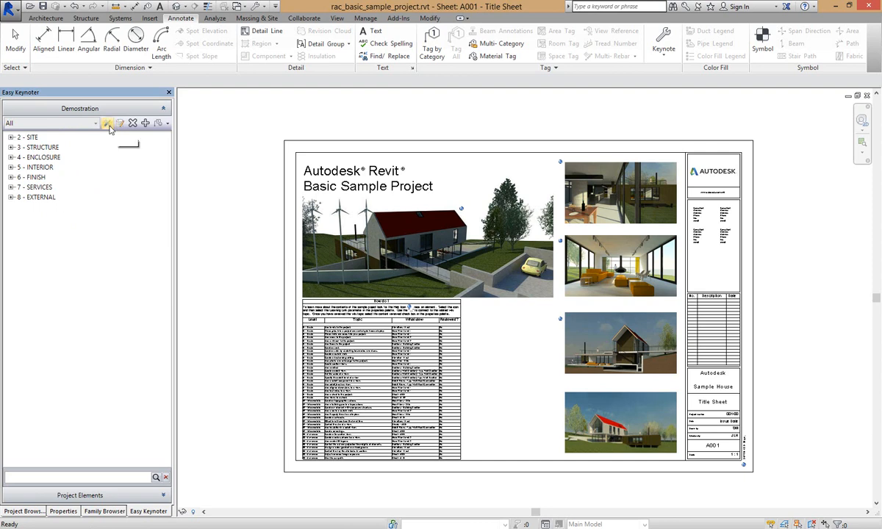
pyautogui.click(107, 123)
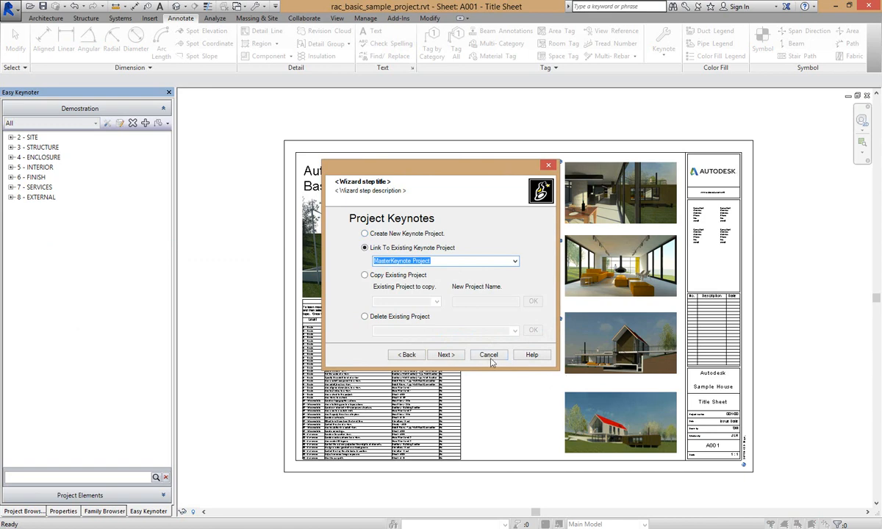
pyautogui.click(488, 354)
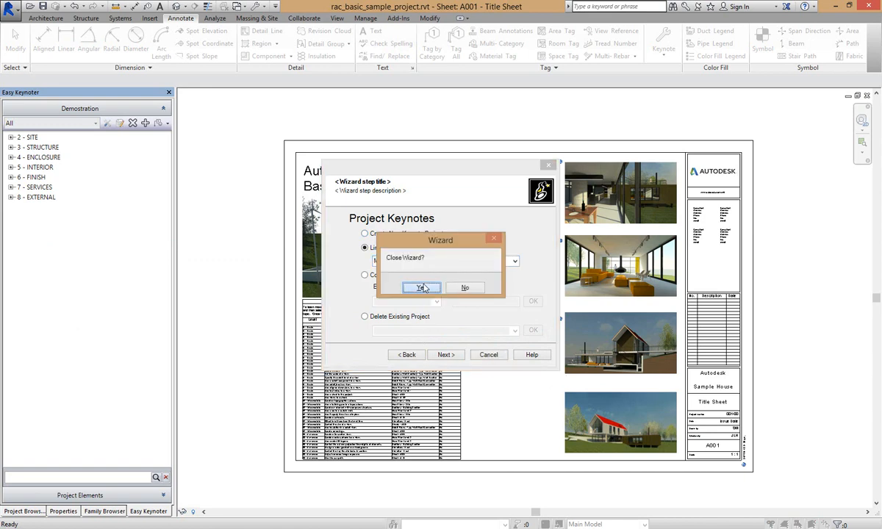
pyautogui.click(420, 287)
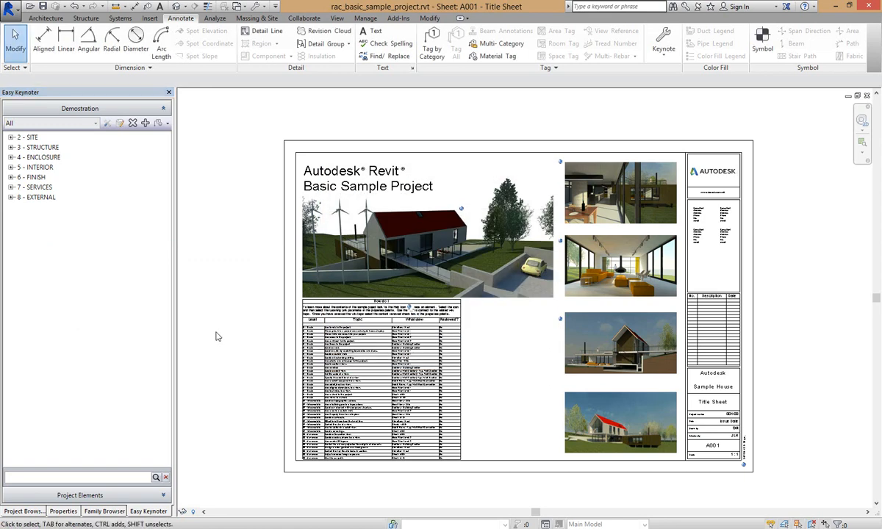
pyautogui.moveTo(216, 336)
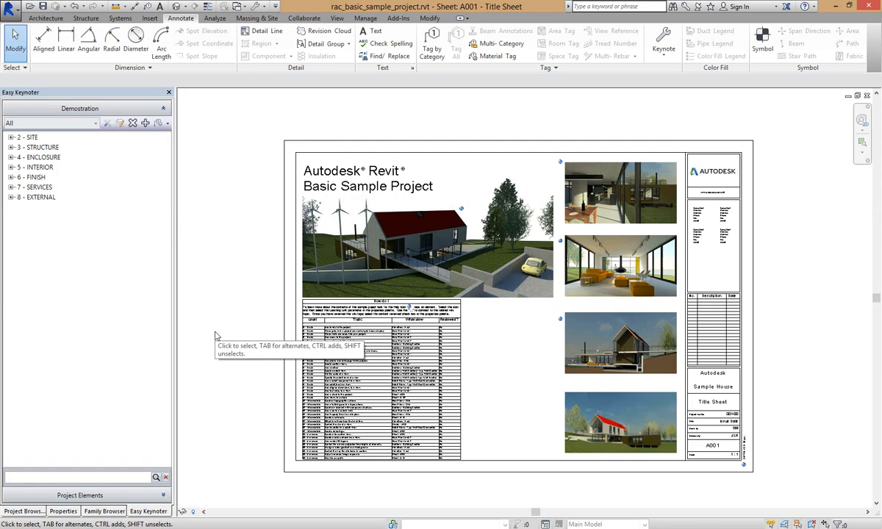